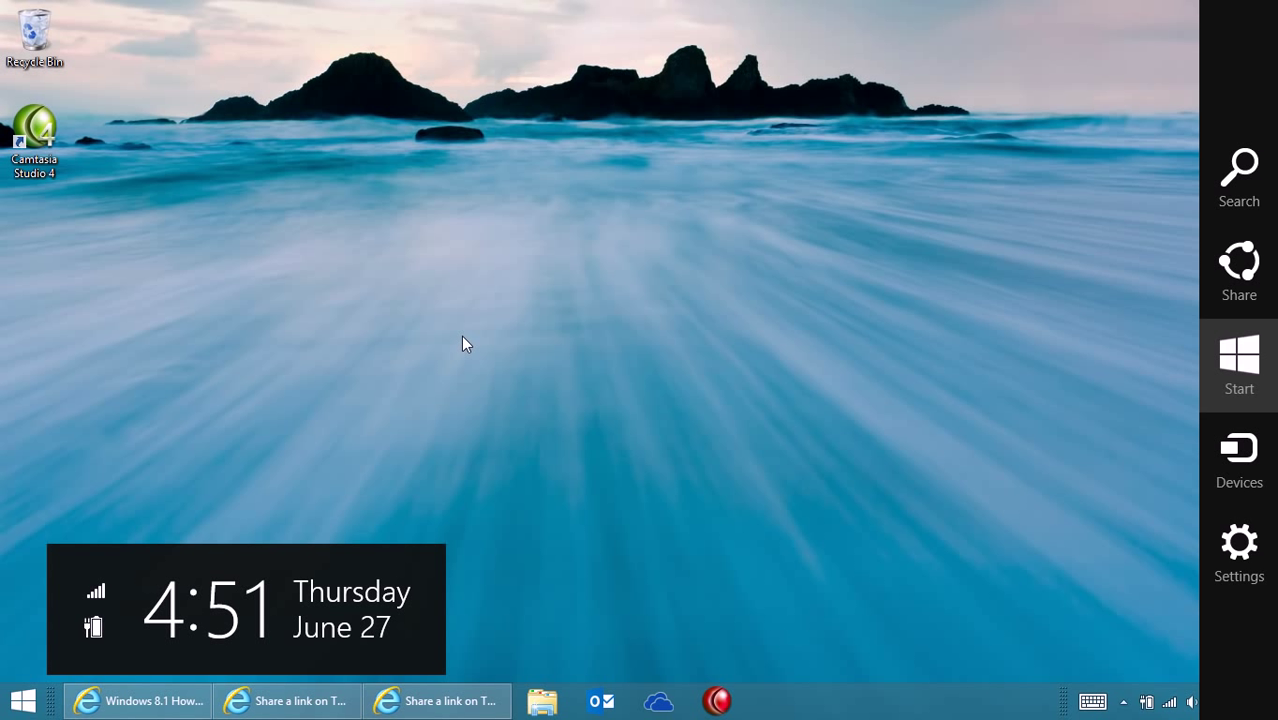
{"action": "mouse_move", "coordinate": [1116, 527]}
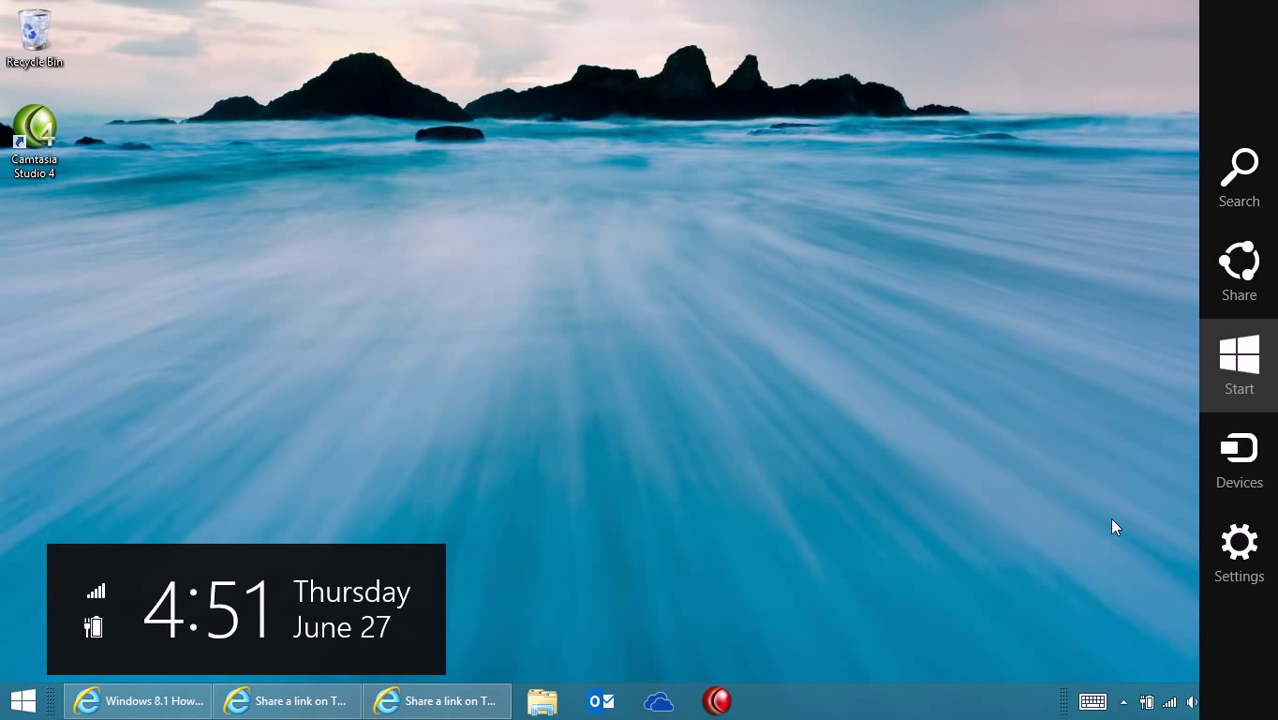
- Open PC settings from the Settings charm and go to Update & recovery
{"action": "left_click", "coordinate": [1238, 542]}
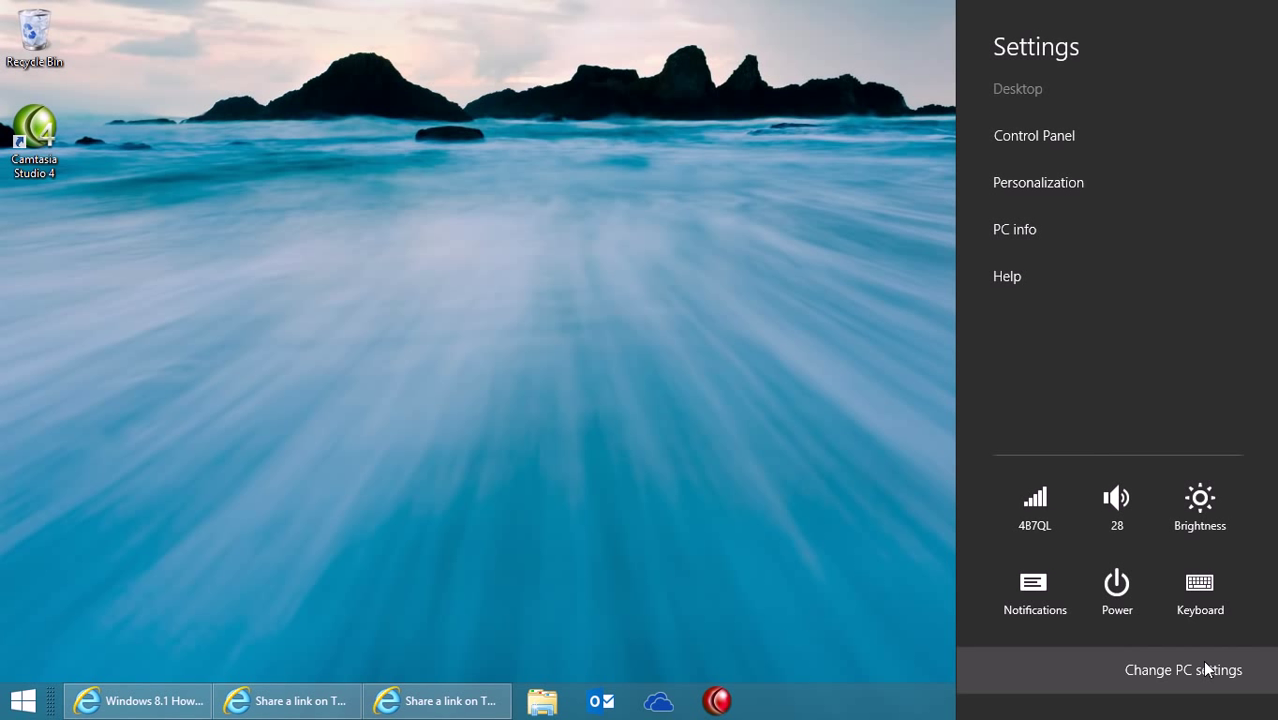
{"action": "left_click", "coordinate": [1183, 670]}
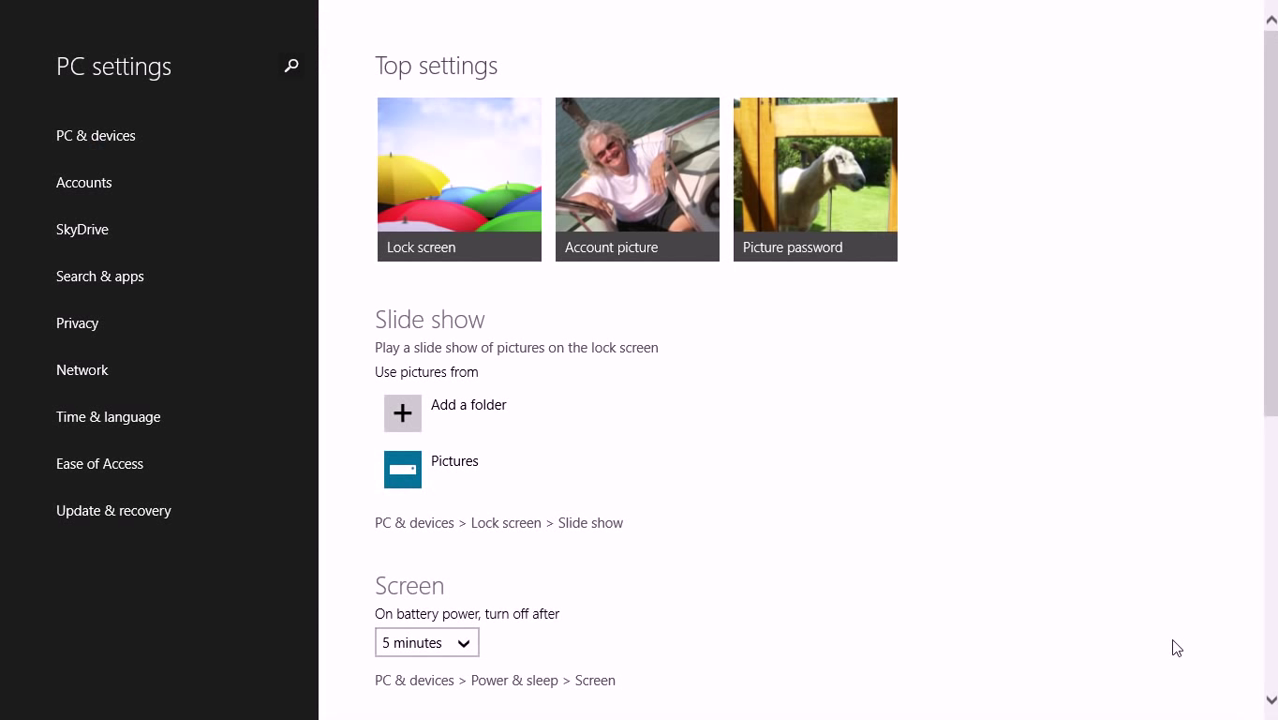
{"action": "mouse_move", "coordinate": [240, 77]}
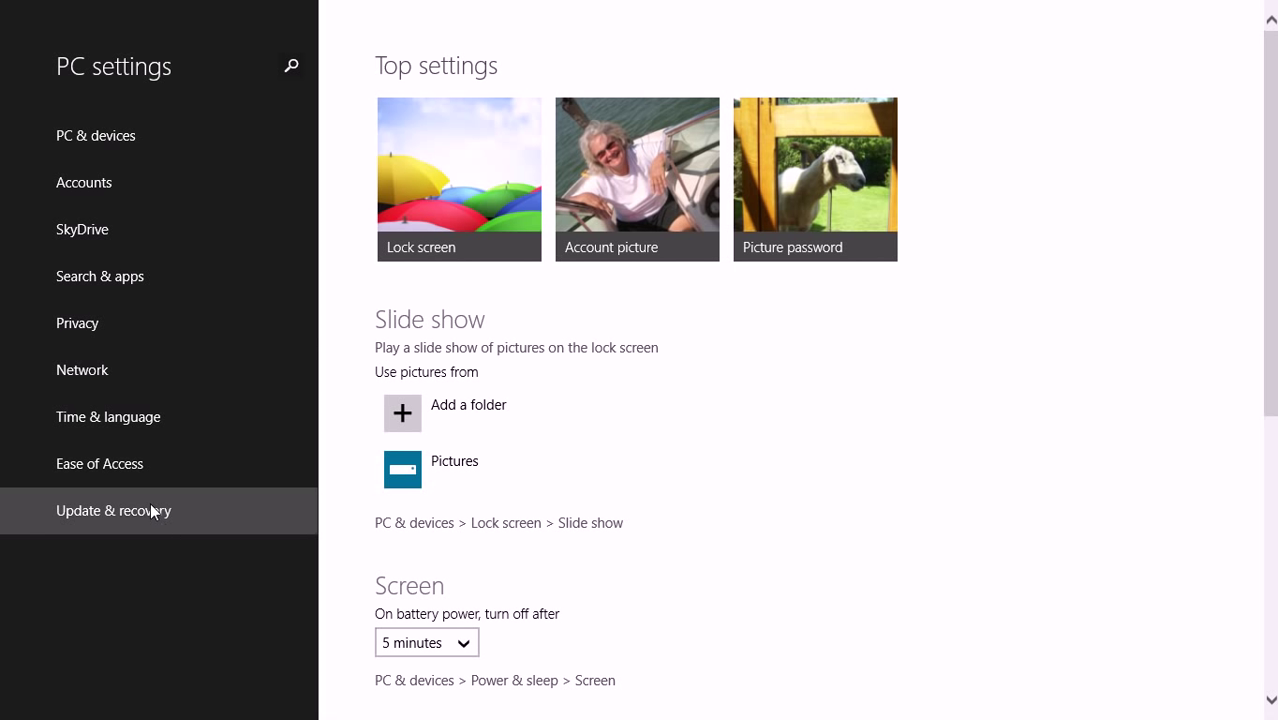
{"action": "left_click", "coordinate": [113, 510]}
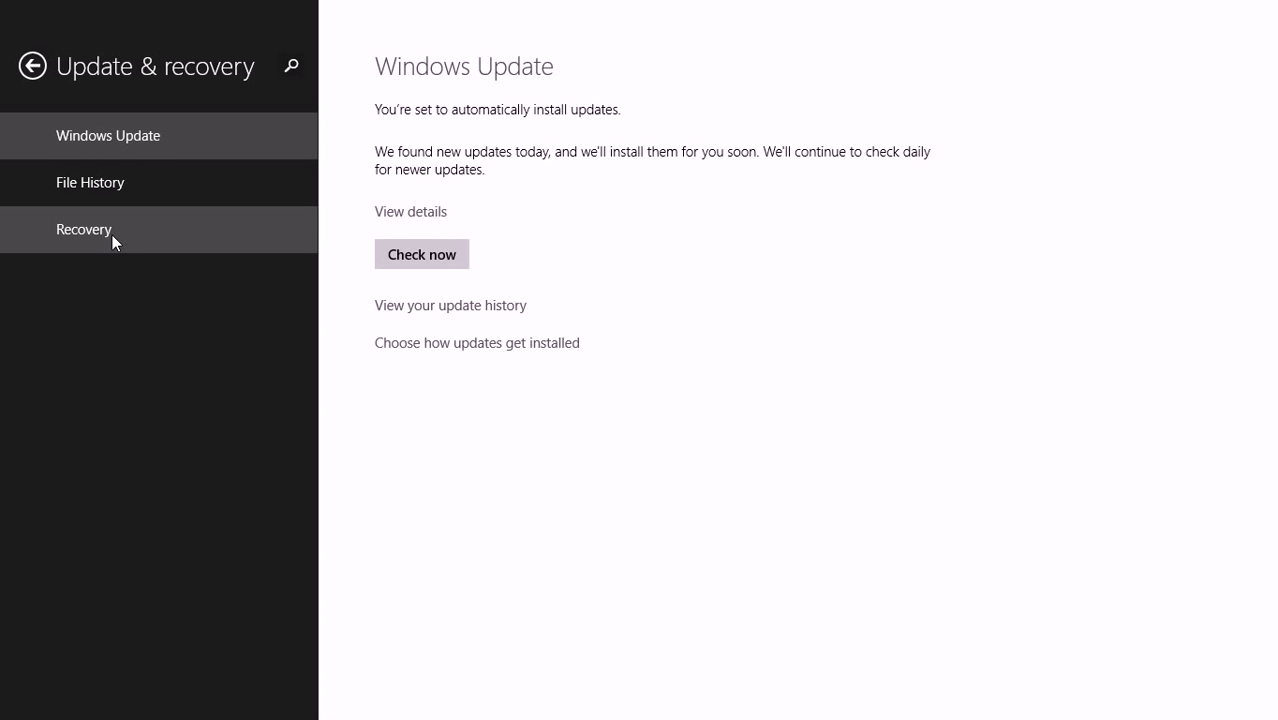
- Show the Recovery page with refresh, reset and advanced startup options
{"action": "left_click", "coordinate": [84, 229]}
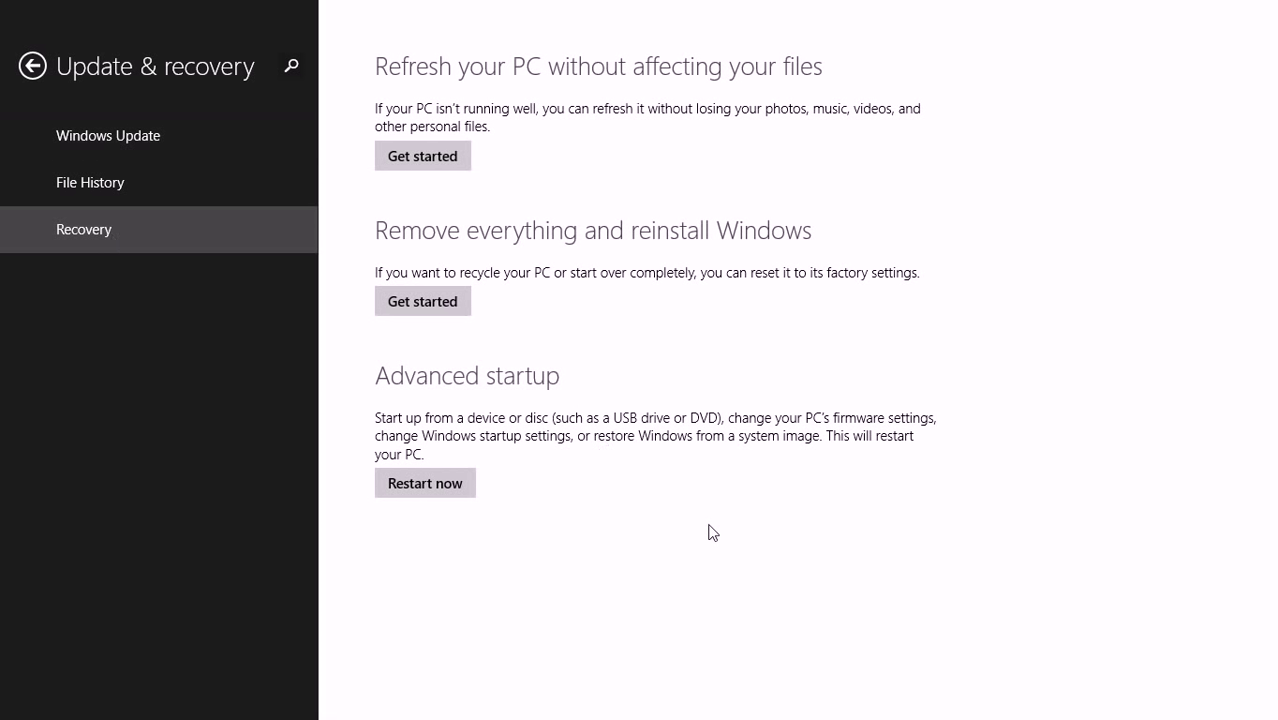
{"action": "mouse_move", "coordinate": [733, 543]}
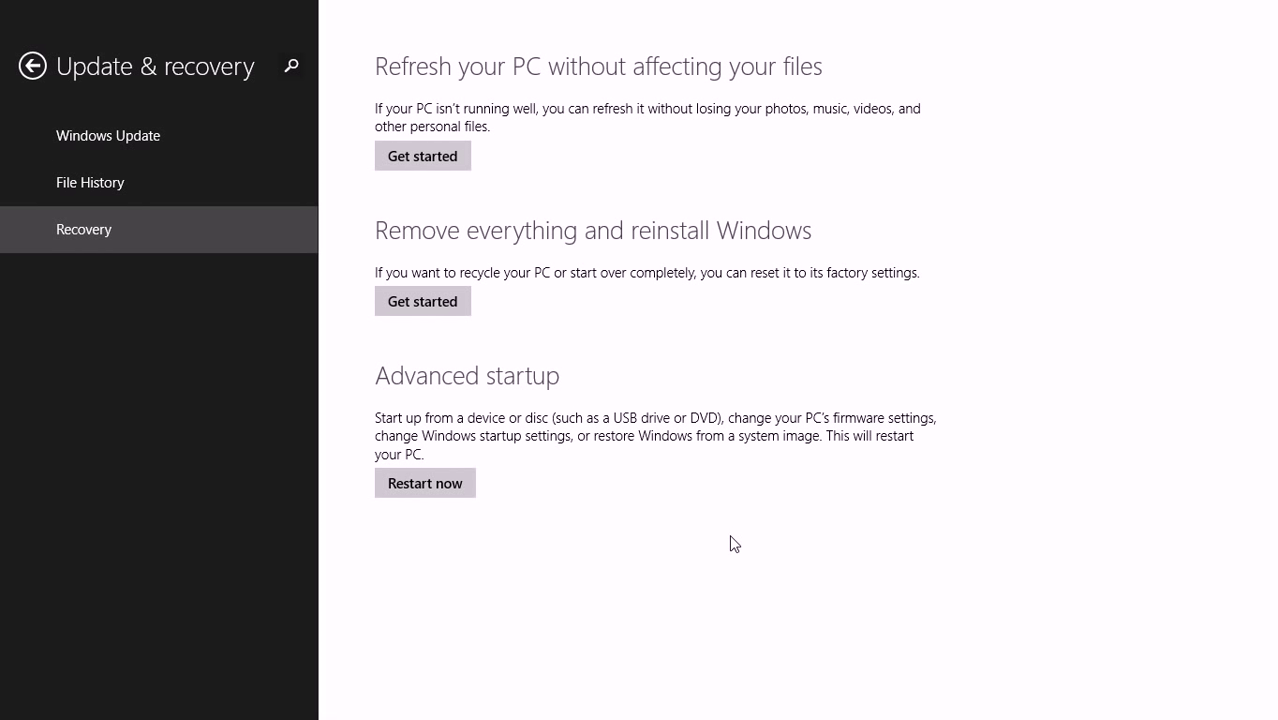